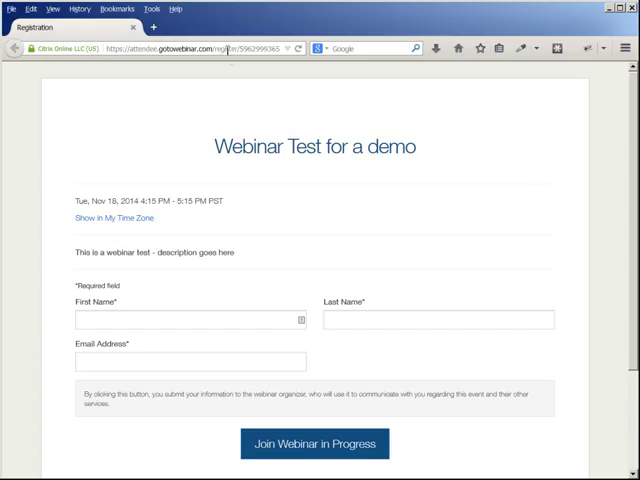
mouse_move(464, 152)
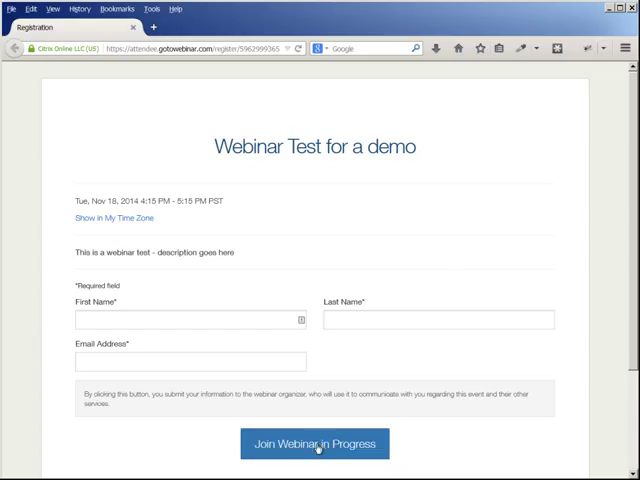
mouse_move(490, 204)
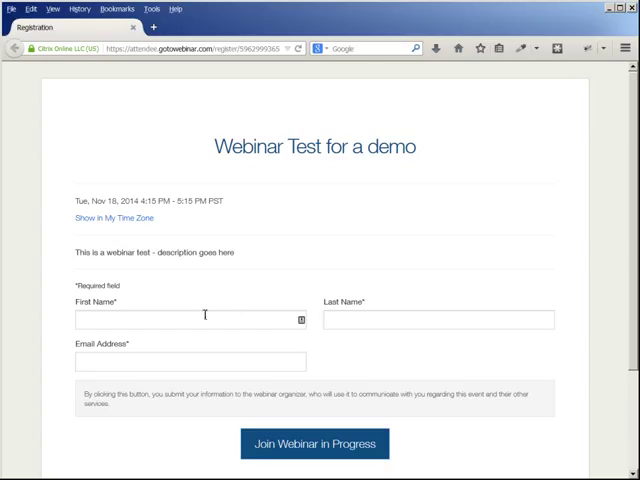
click(190, 320)
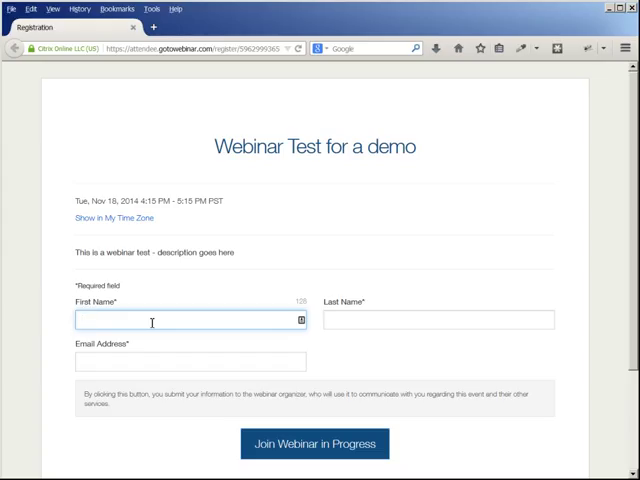
mouse_move(220, 220)
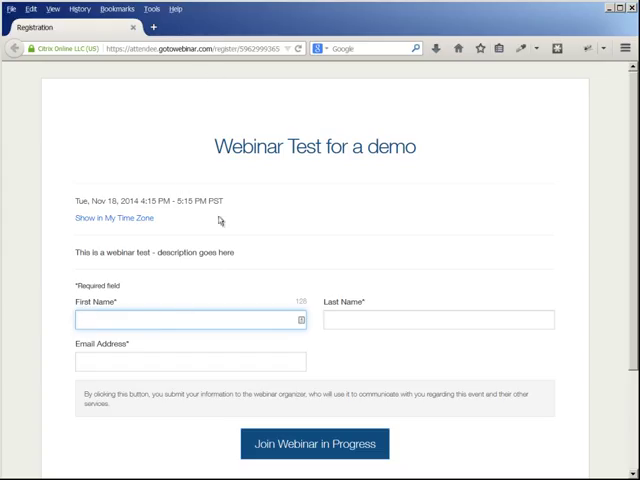
text(Christina)
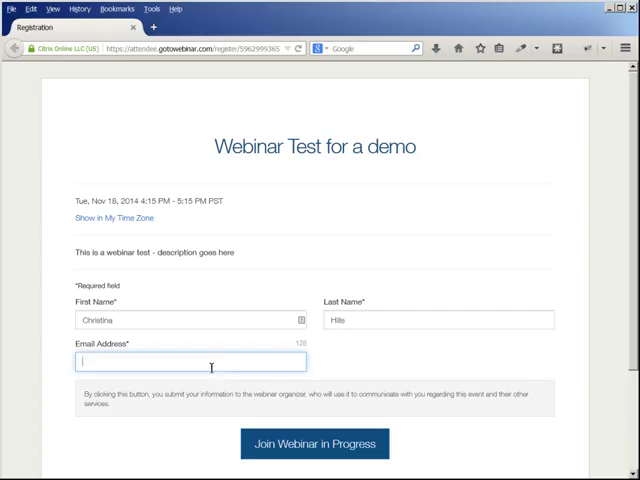
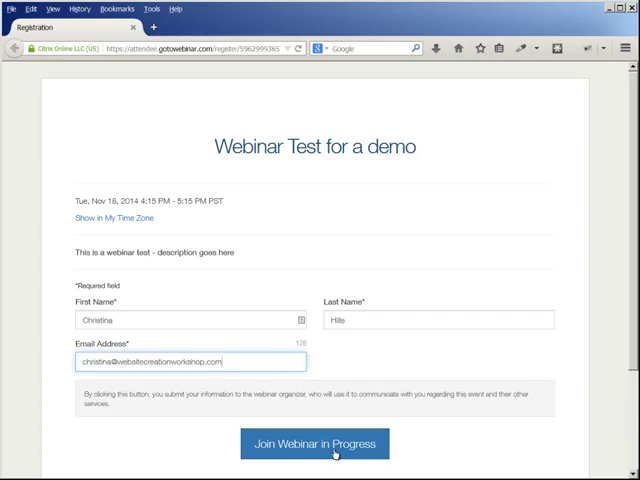
click(316, 444)
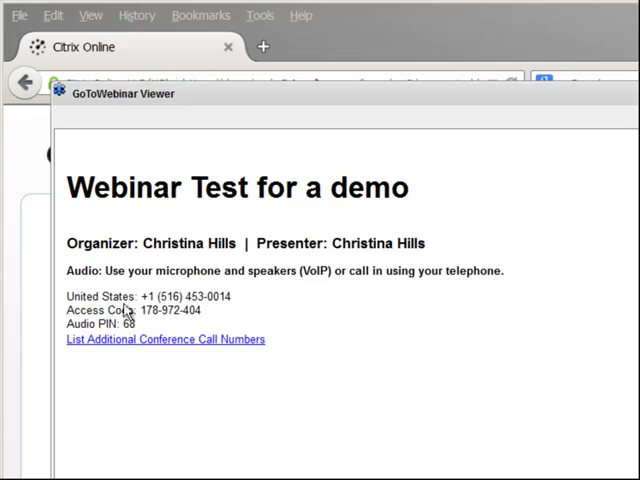
mouse_move(138, 332)
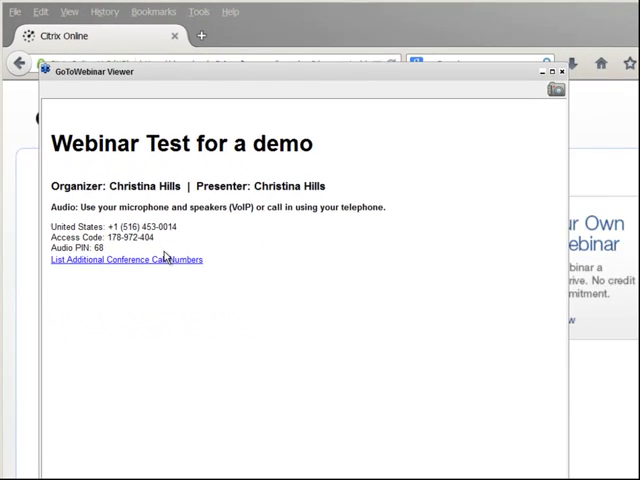
Review the additional conference call numbers list and dismiss it with OK.
click(126, 260)
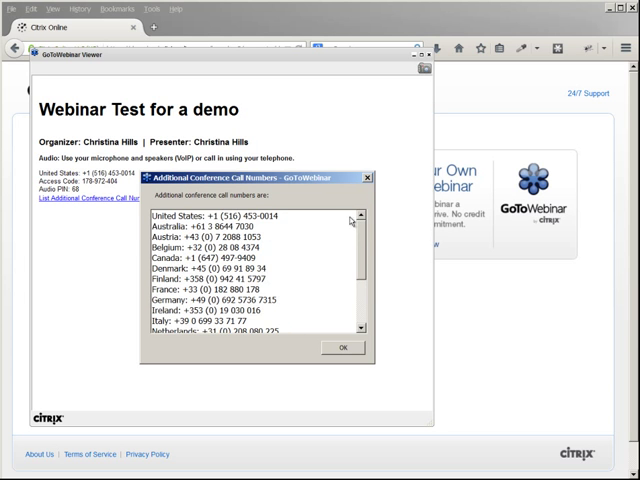
click(344, 348)
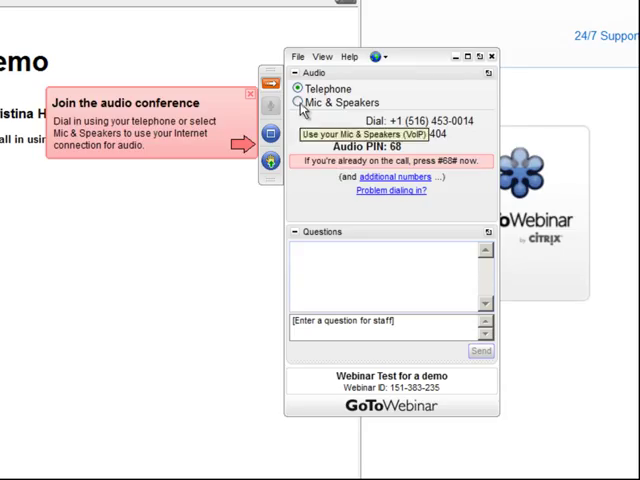
Switch audio to Mic & Speakers, keeping high definition speakers as output and headset microphone as input.
click(300, 102)
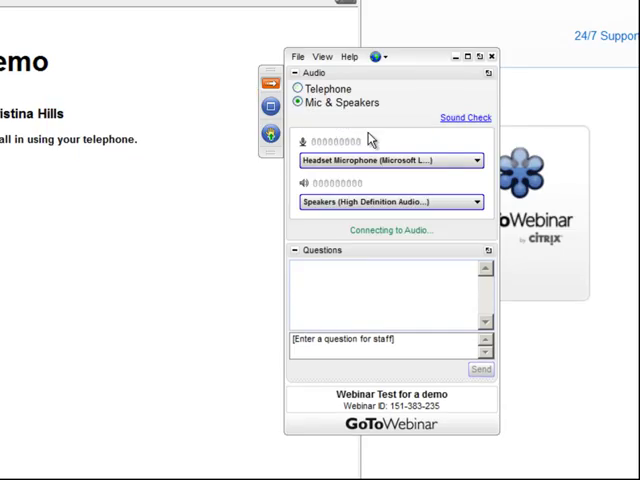
click(302, 140)
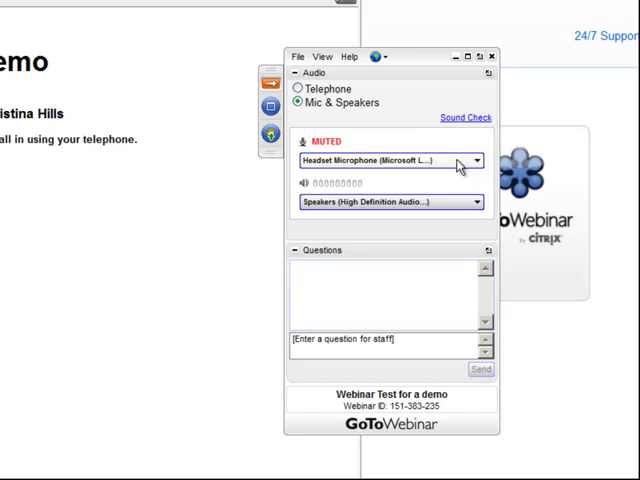
mouse_move(448, 144)
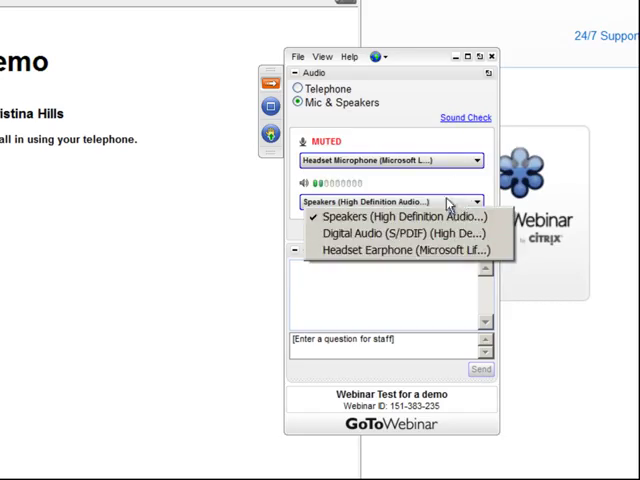
click(390, 218)
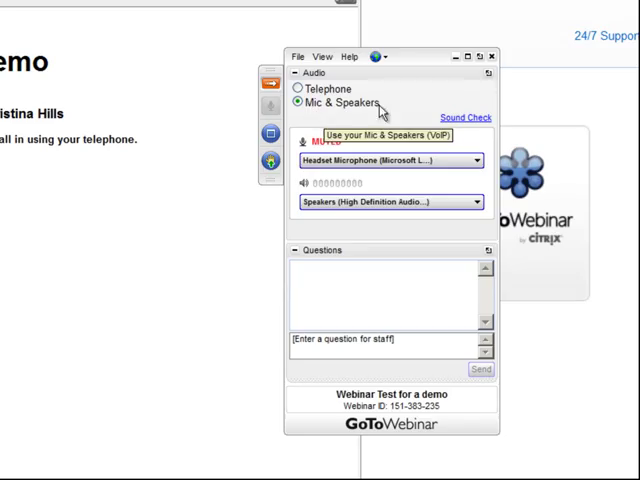
click(476, 160)
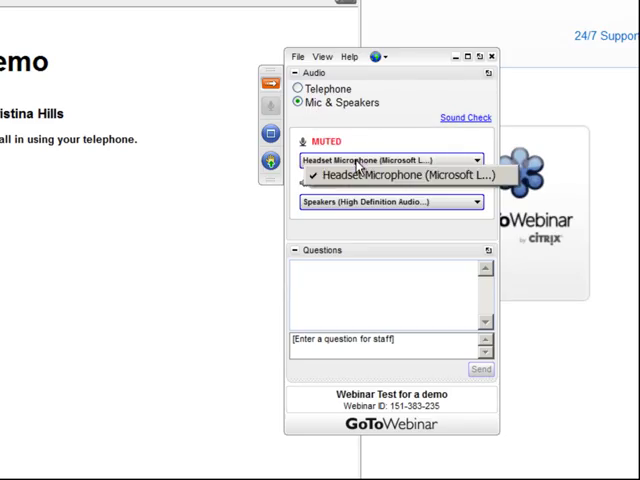
click(390, 176)
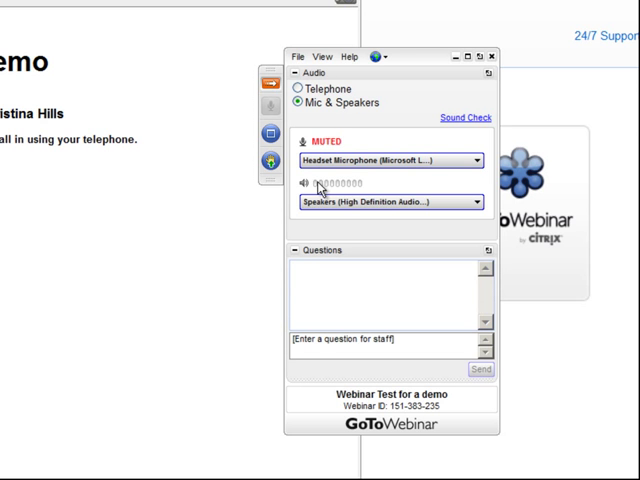
click(484, 202)
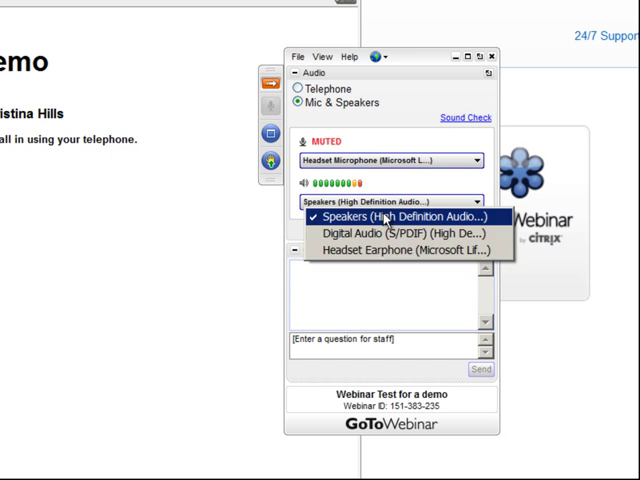
Try digital audio and headset earphone outputs, revert to speakers, then set audio back to Telephone.
click(384, 232)
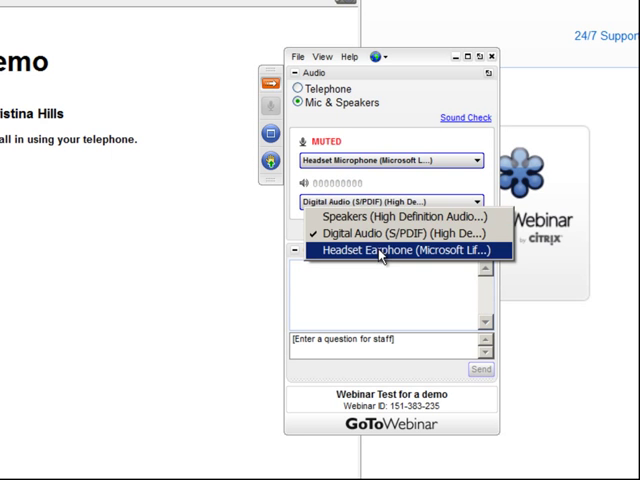
click(390, 250)
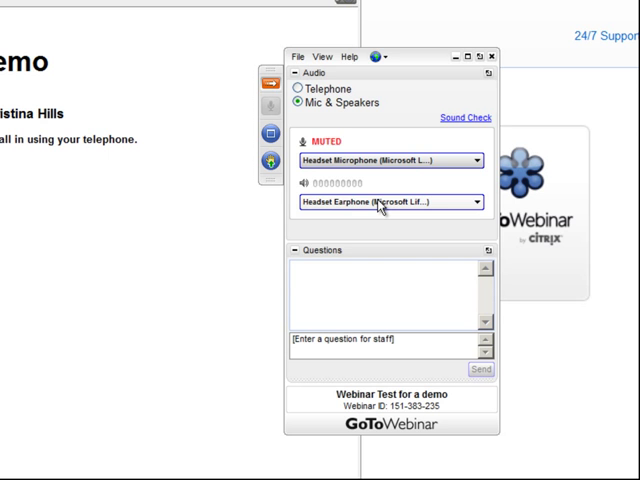
click(478, 200)
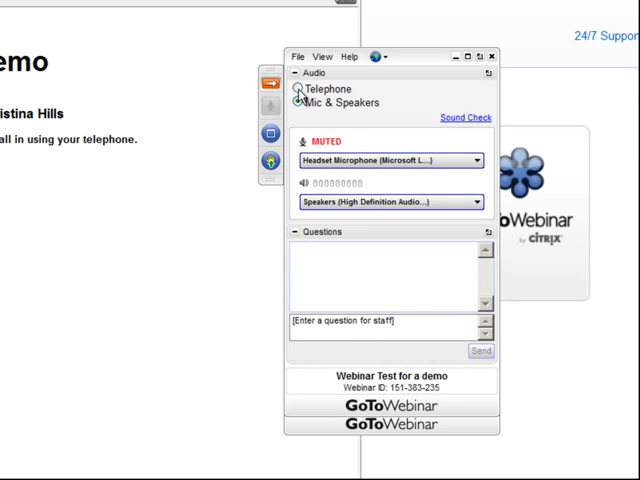
click(298, 88)
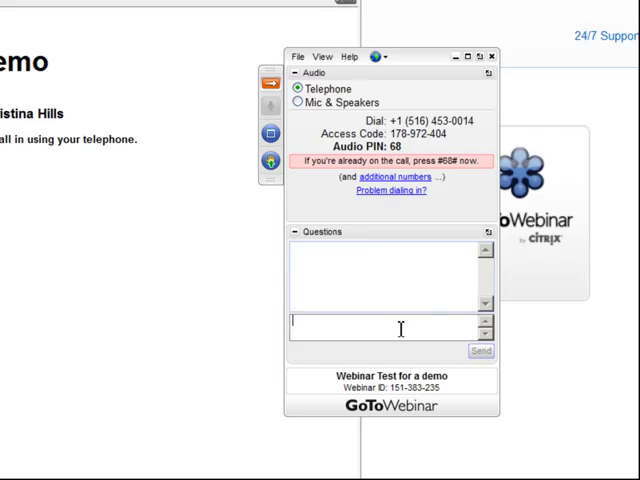
mouse_move(408, 294)
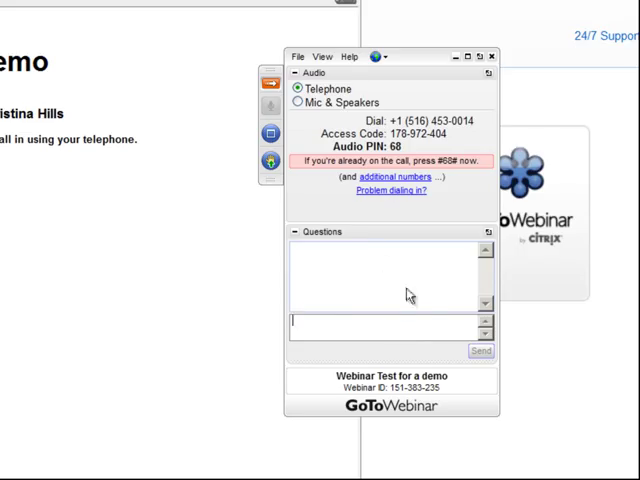
Send the question "I have a question" to the organizers from the Questions box.
text(I have a)
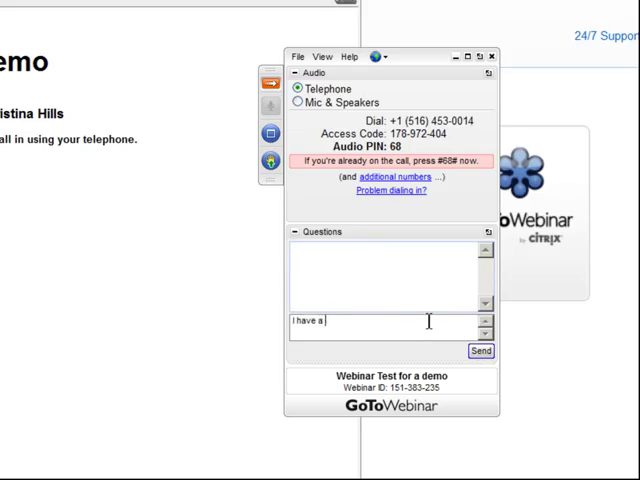
text(question)
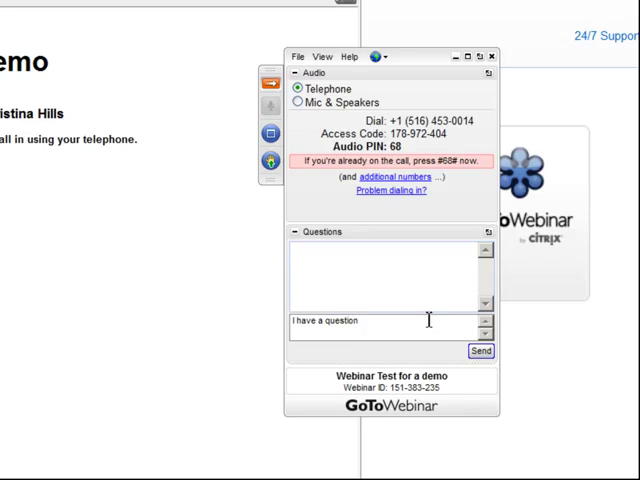
click(480, 350)
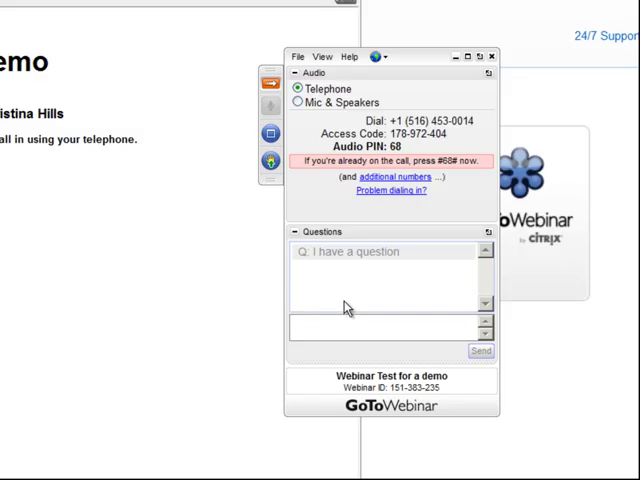
click(384, 326)
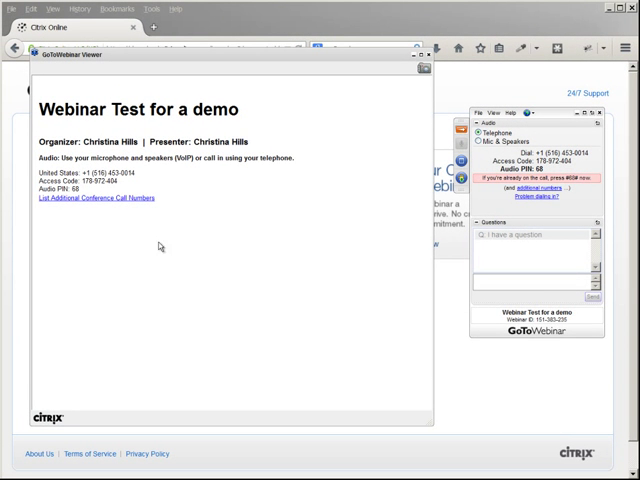
mouse_move(416, 88)
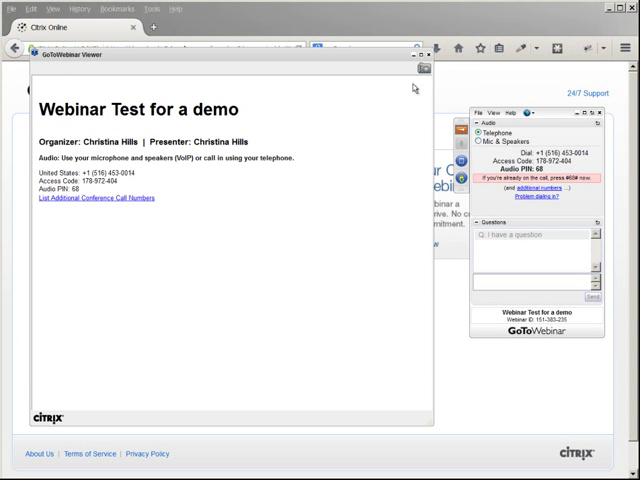
mouse_move(148, 90)
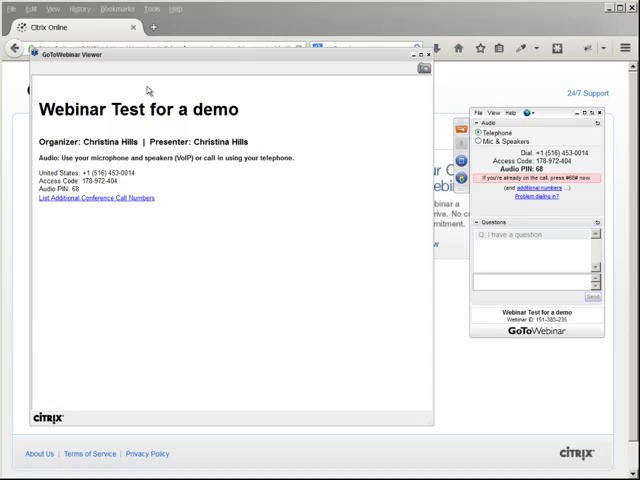
mouse_move(172, 148)
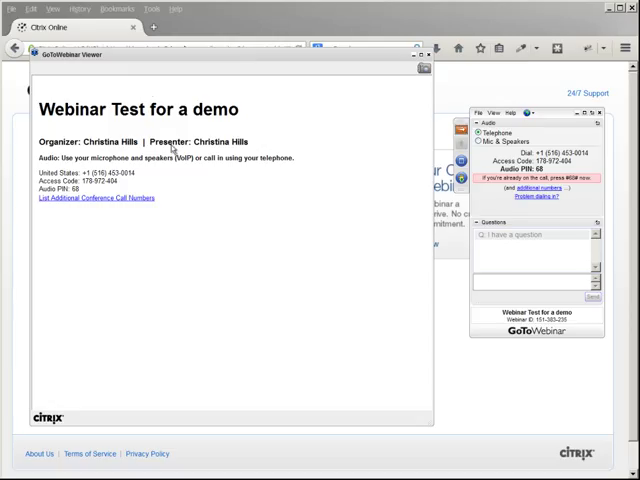
mouse_move(346, 264)
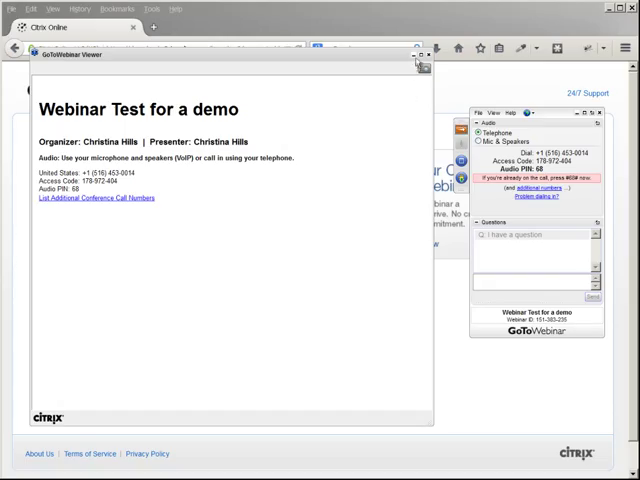
Maximize the GoToWebinar Viewer to fill the screen.
click(422, 54)
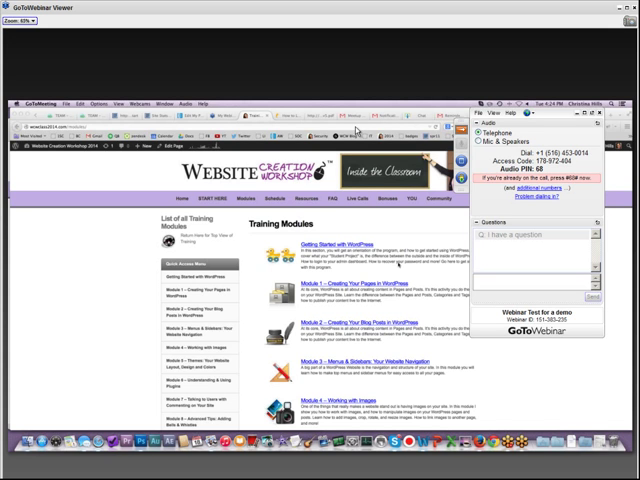
mouse_move(390, 312)
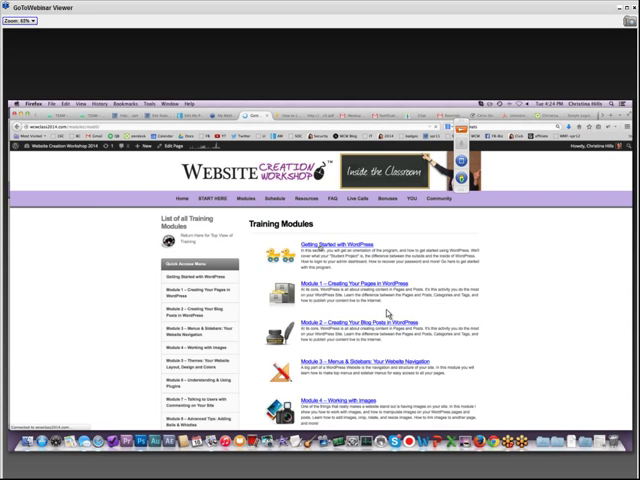
Collapse and re-expand the Control Panel while watching the shared WordPress training page.
click(324, 244)
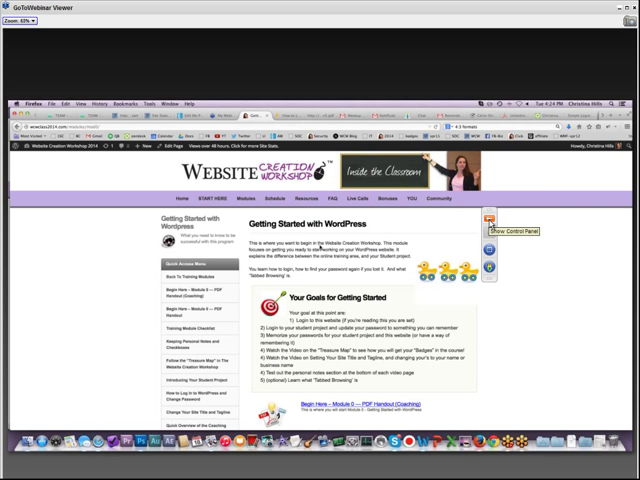
click(512, 232)
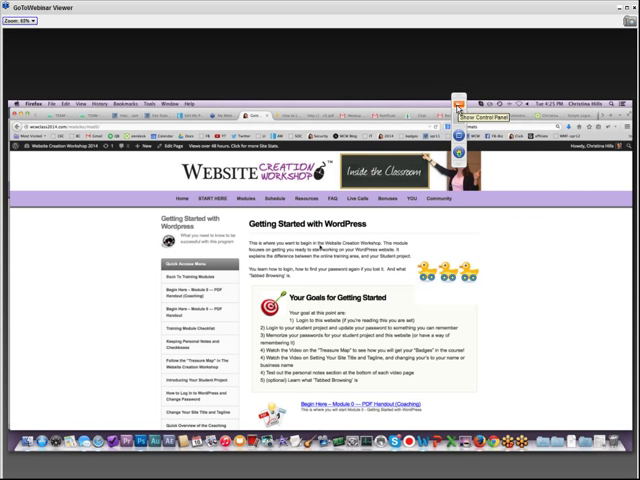
click(488, 116)
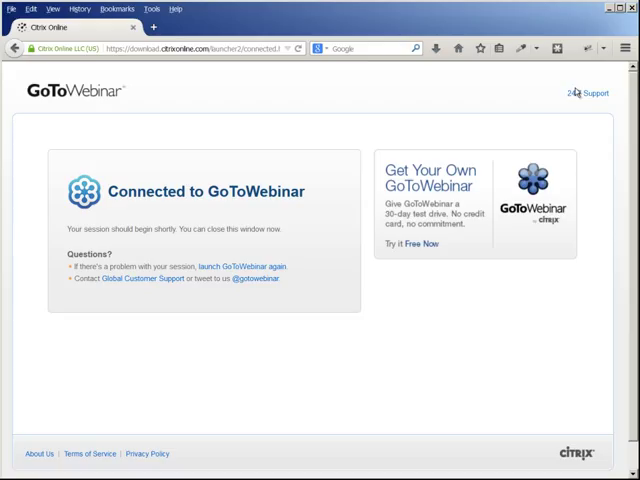
mouse_move(288, 132)
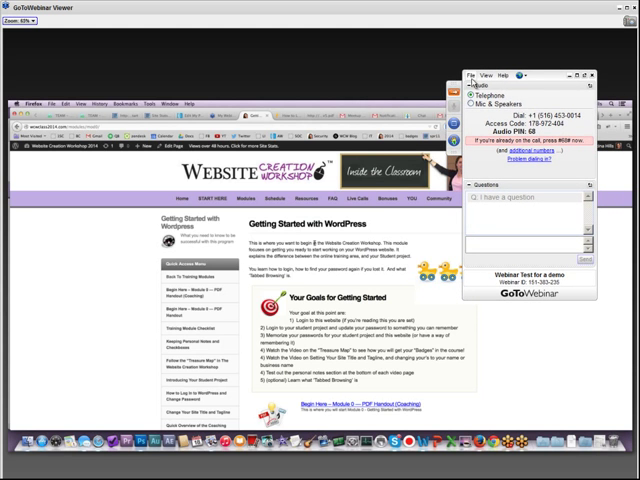
click(474, 76)
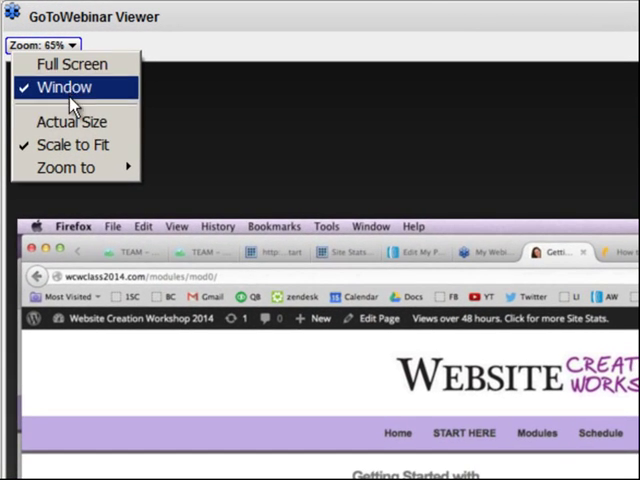
Switch the shared screen between Actual Size and Scale to Fit from the Viewer's Zoom menu.
click(72, 120)
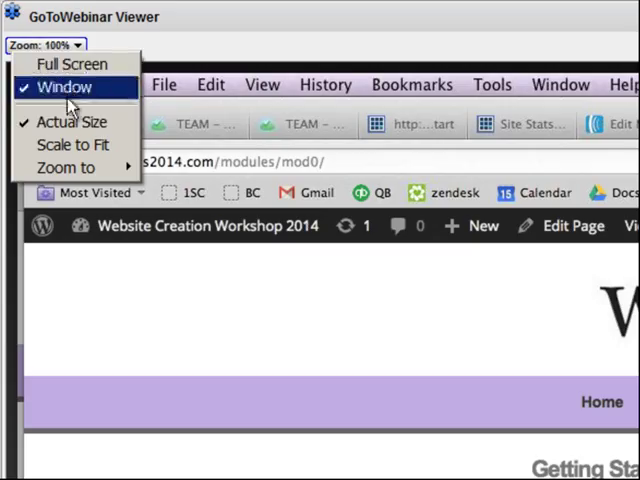
click(62, 88)
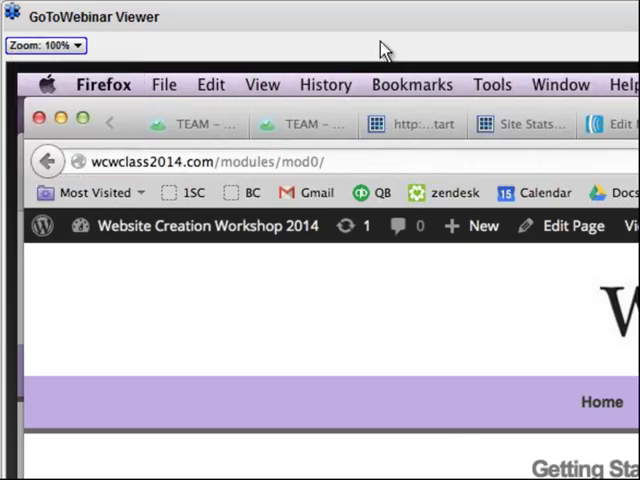
mouse_move(444, 460)
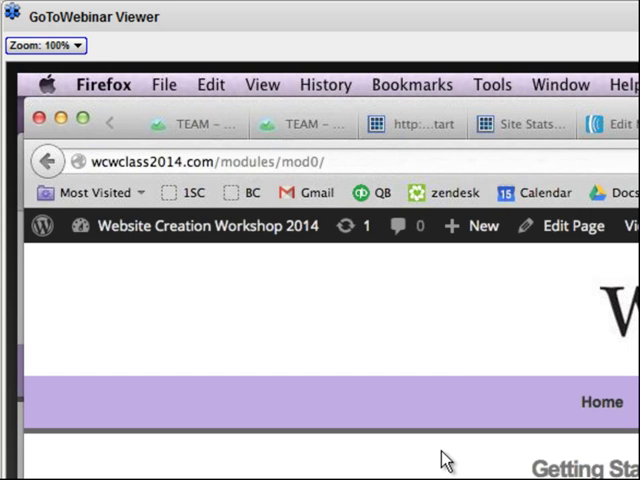
mouse_move(212, 228)
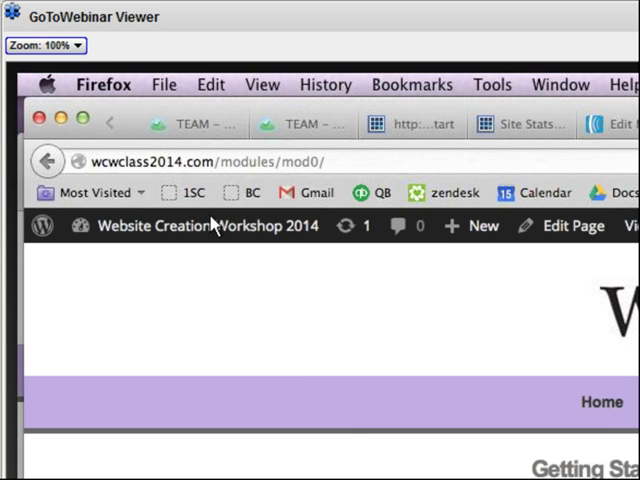
mouse_move(344, 428)
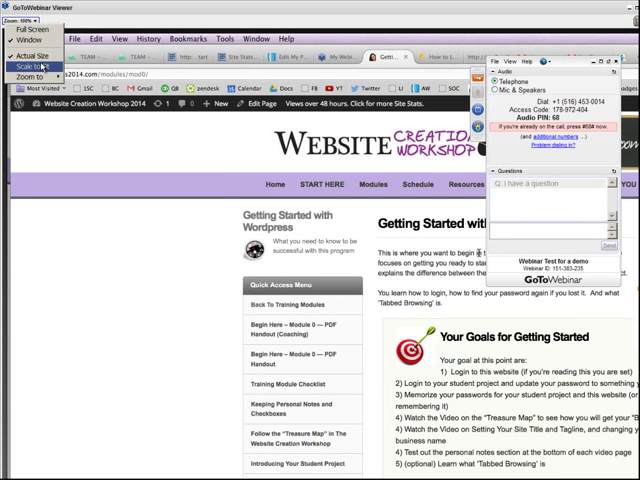
click(40, 56)
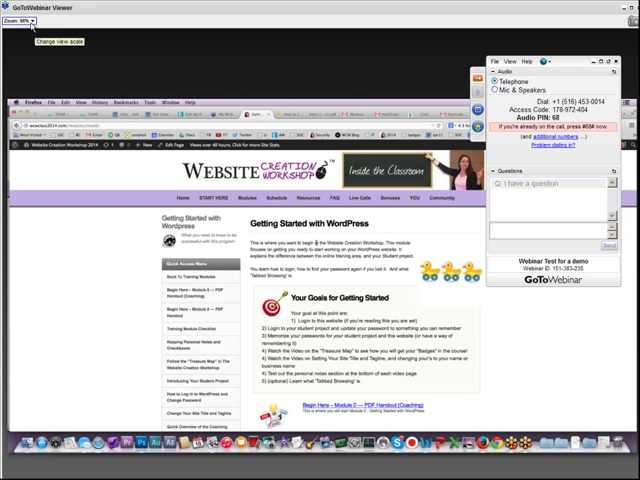
click(22, 22)
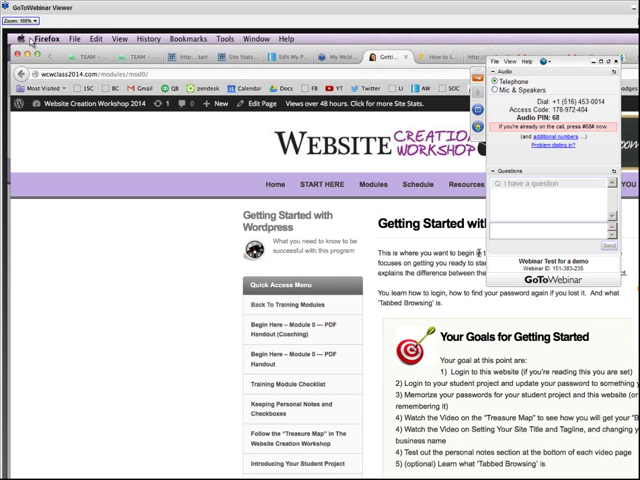
click(24, 18)
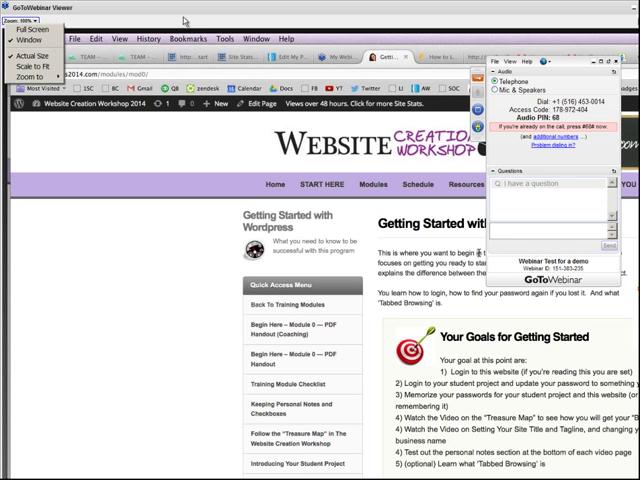